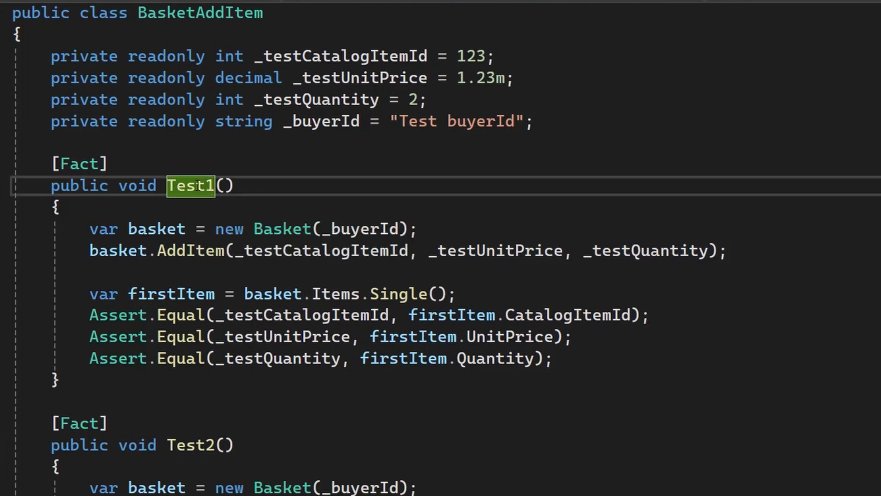
Step: Rename Test1 via Rename... using Copilot's suggested name AddItem_ValidatesSingleItemAddition
{"action": "right_click", "coordinate": [190, 185]}
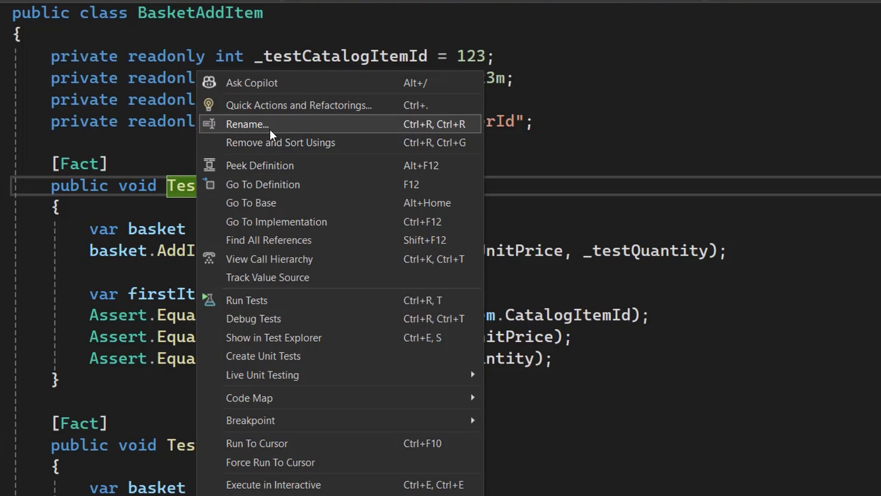
{"action": "left_click", "coordinate": [246, 123]}
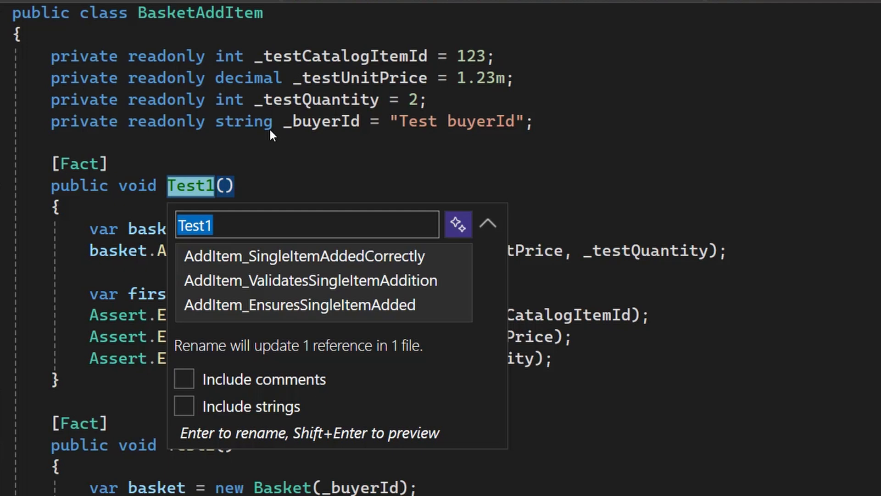
{"action": "left_click", "coordinate": [310, 281]}
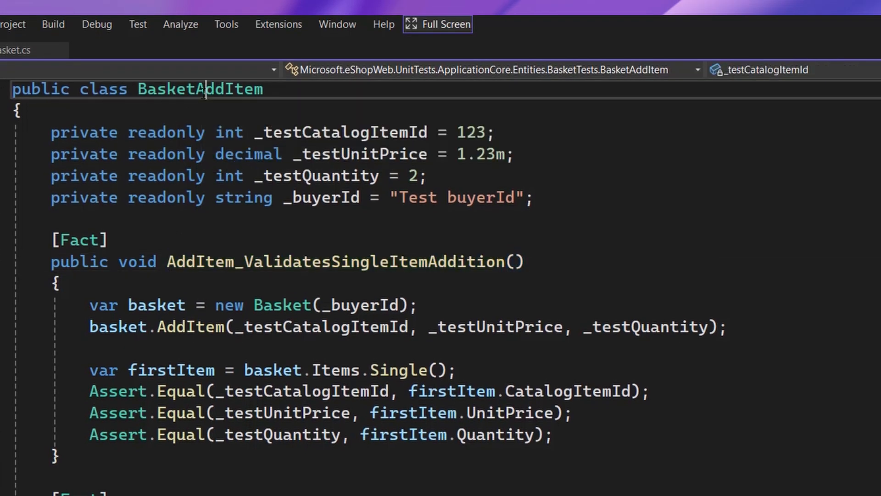
Step: Rename the BasketAddItem class to BasketAddItemTests by appending 'Tests'
{"action": "right_click", "coordinate": [200, 89]}
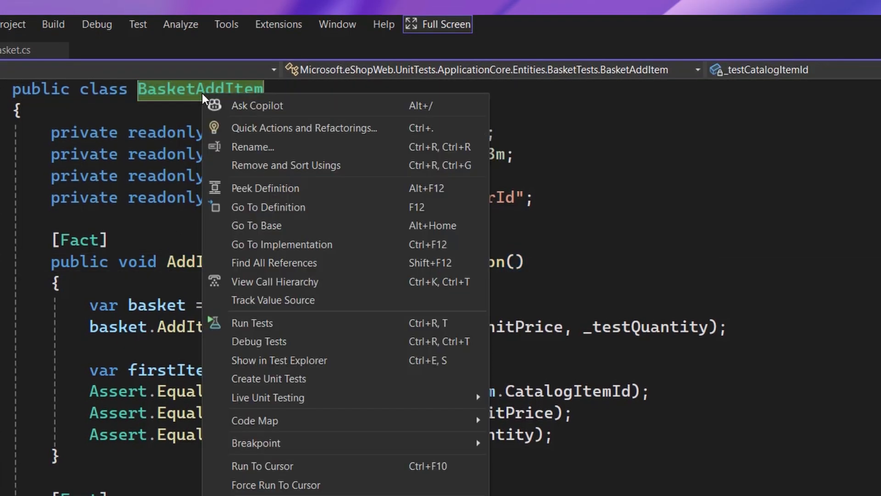
{"action": "left_click", "coordinate": [253, 147]}
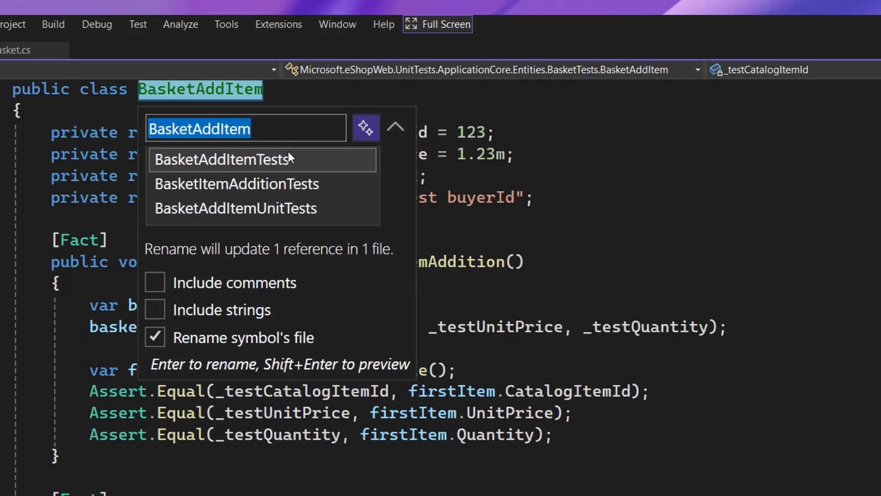
{"action": "type", "text": "Tests"}
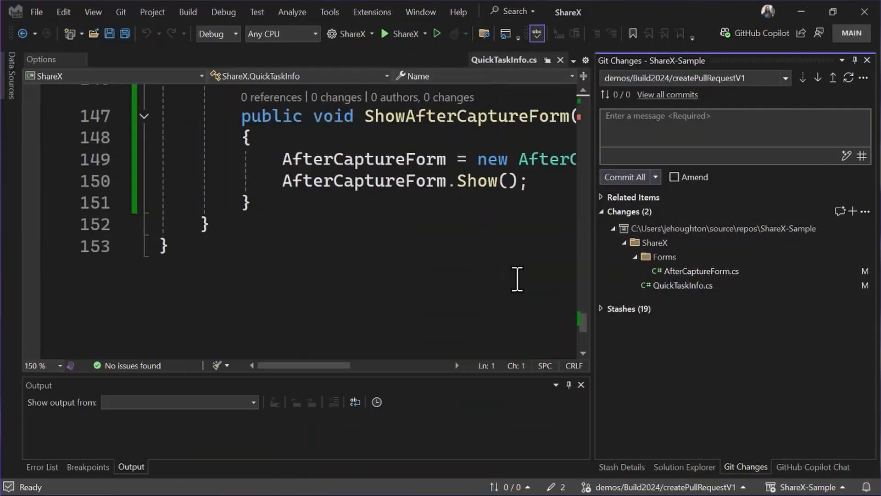
{"action": "mouse_move", "coordinate": [514, 269]}
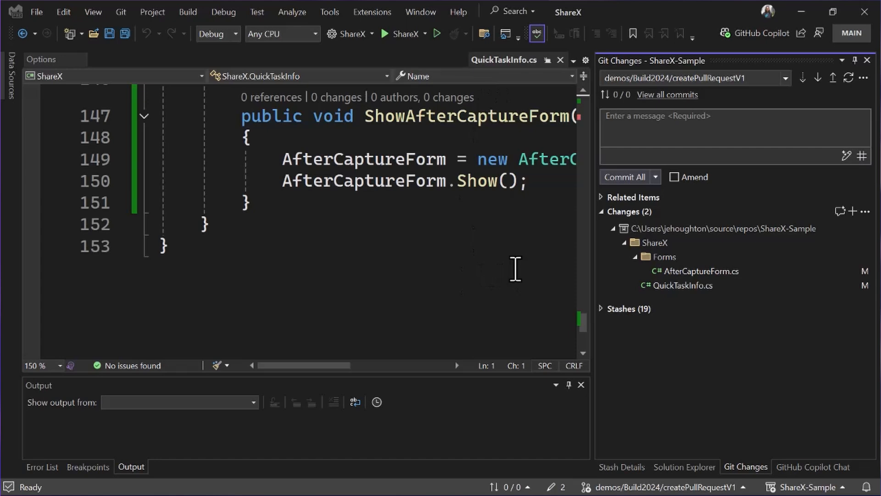
{"action": "mouse_move", "coordinate": [514, 260]}
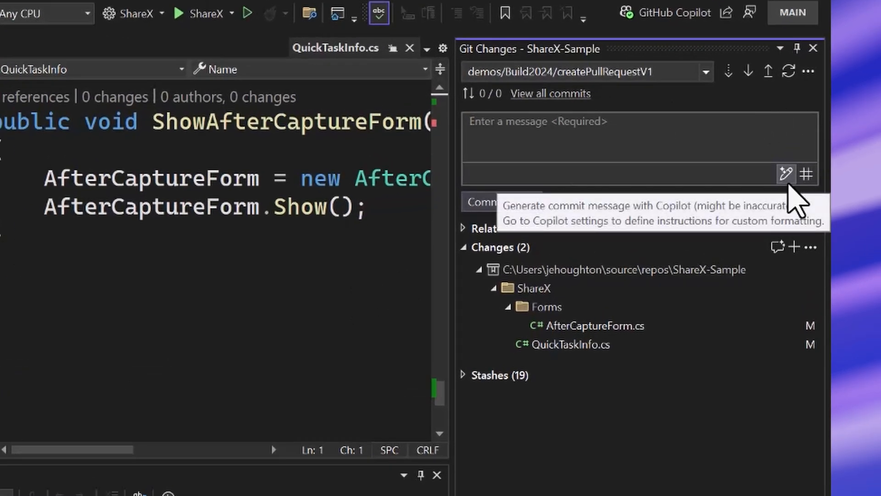
Step: Have Copilot draft a commit message for the AfterCaptureForm.cs and QuickTaskInfo.cs changes
{"action": "left_click", "coordinate": [787, 174]}
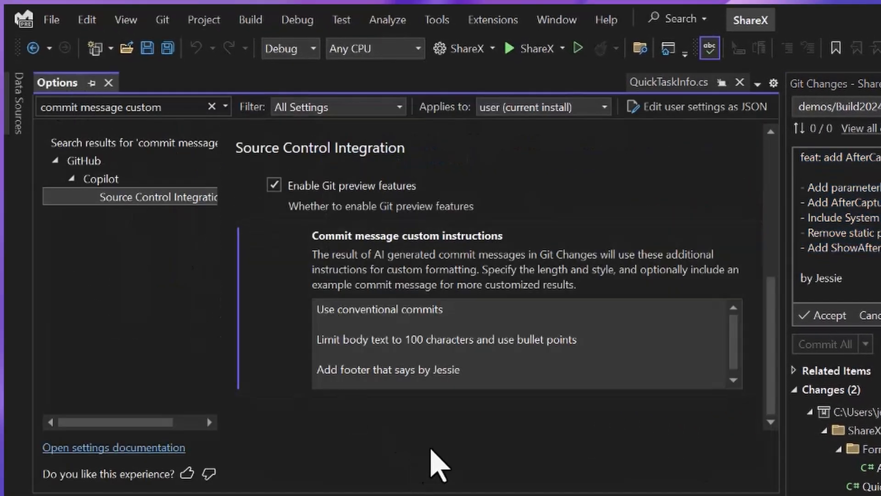
{"action": "mouse_move", "coordinate": [416, 275]}
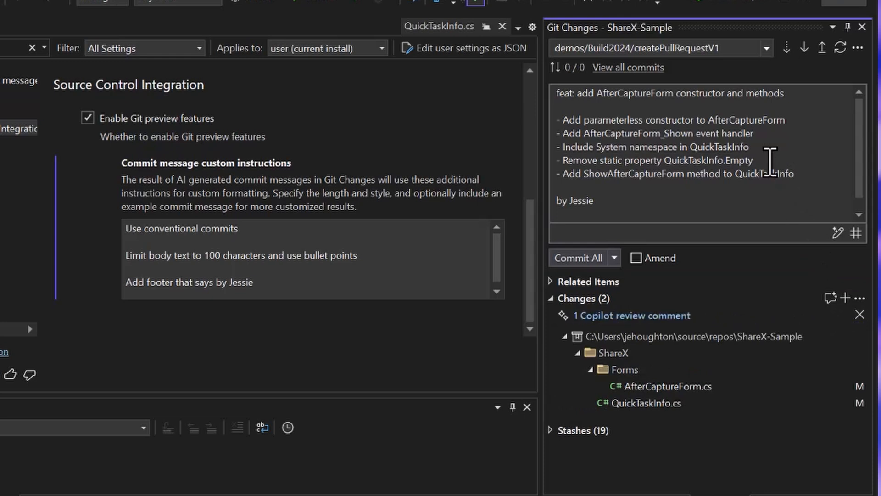
{"action": "mouse_move", "coordinate": [675, 337]}
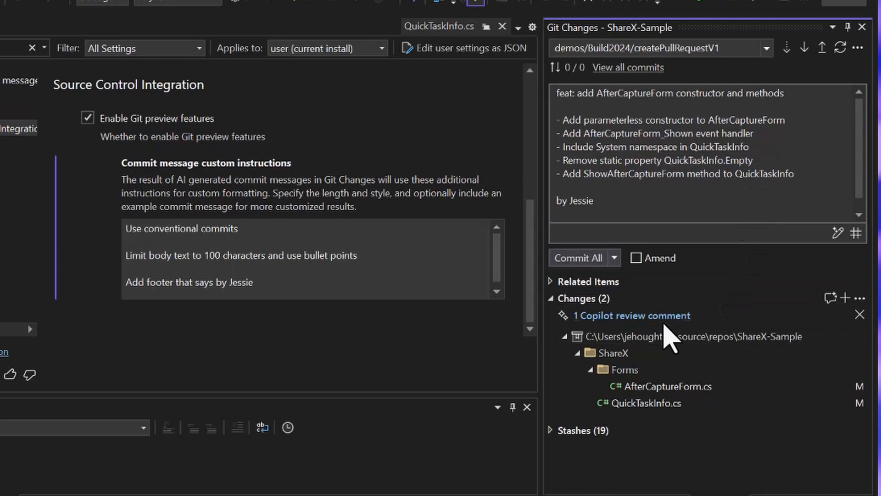
Step: Open the '1 Copilot review comment' link to view it inline in QuickTaskInfo.cs
{"action": "left_click", "coordinate": [631, 315]}
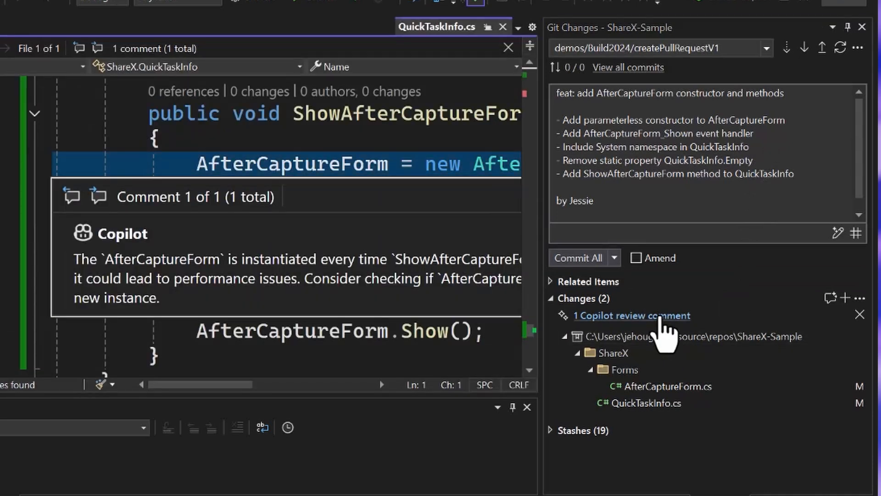
{"action": "mouse_move", "coordinate": [216, 431]}
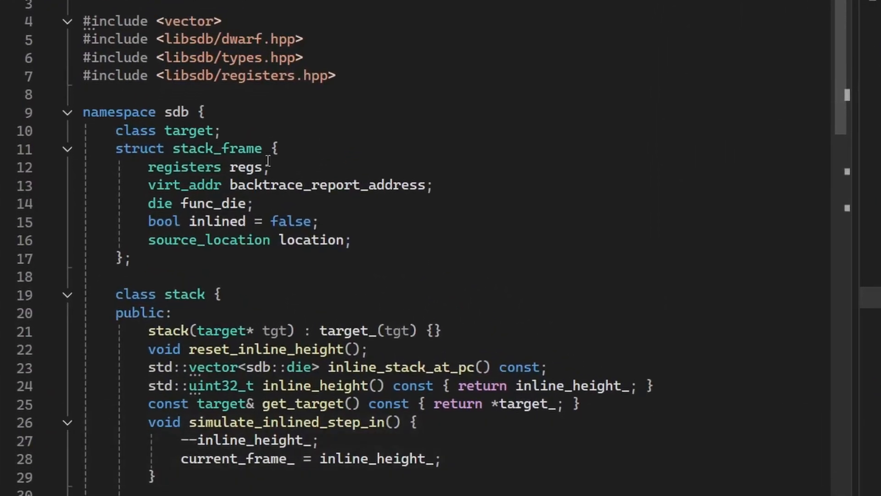
Step: Scroll down stack.hpp to the sdb::stack class declaration
{"action": "scroll", "scroll_direction": "down", "scroll_amount": 3}
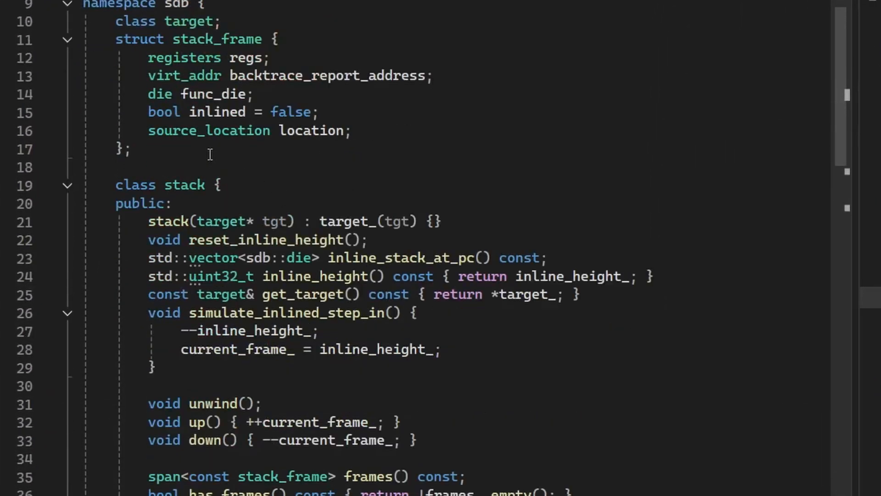
{"action": "mouse_move", "coordinate": [184, 185]}
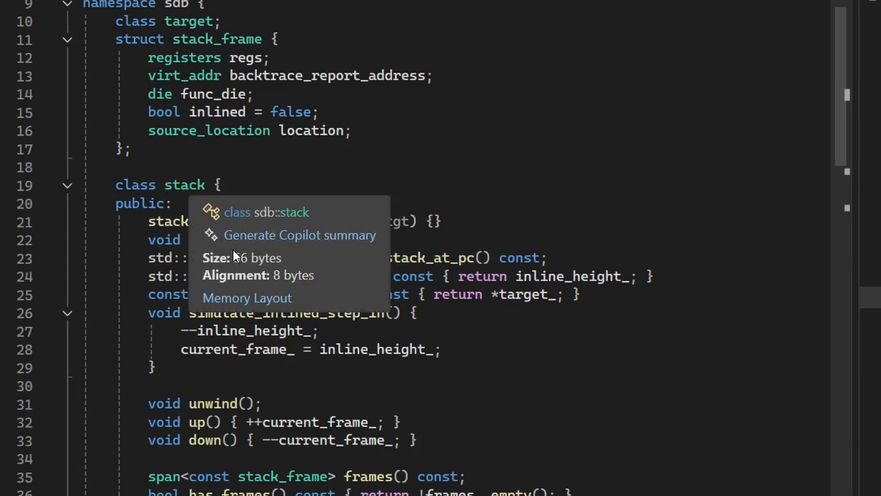
{"action": "mouse_move", "coordinate": [255, 265]}
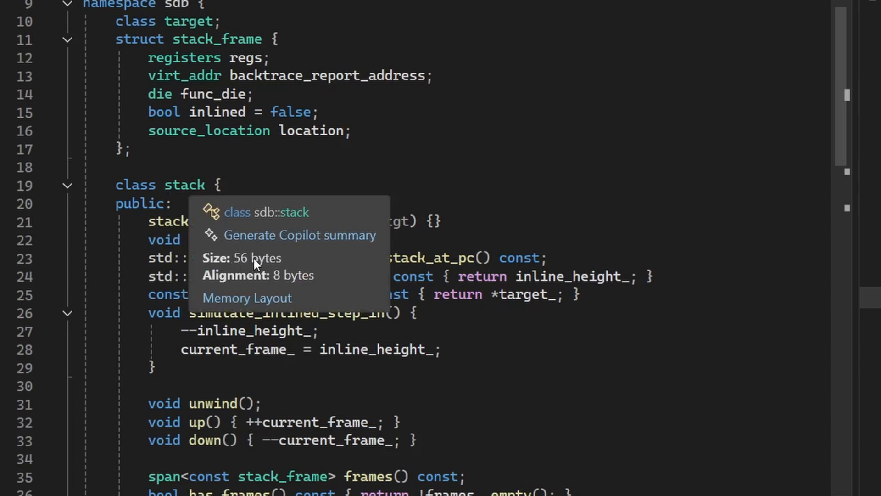
{"action": "mouse_move", "coordinate": [254, 283]}
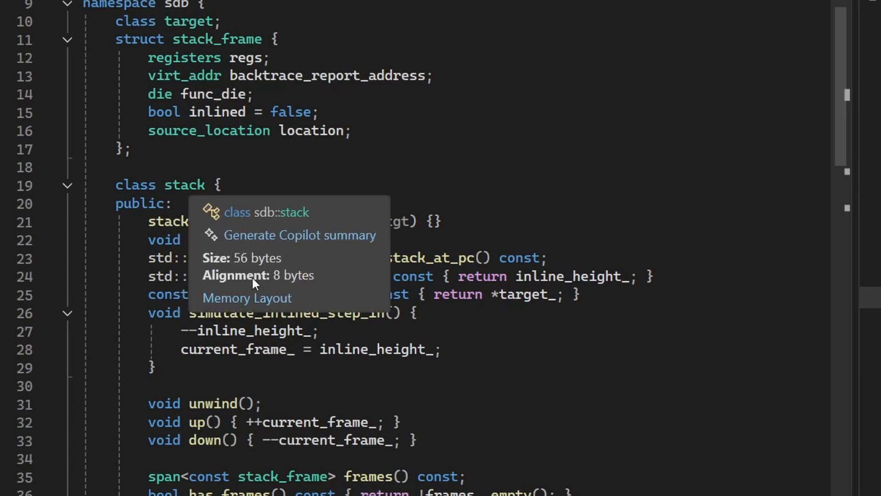
Step: Open the Memory Layout view for sdb::stack
{"action": "left_click", "coordinate": [247, 298]}
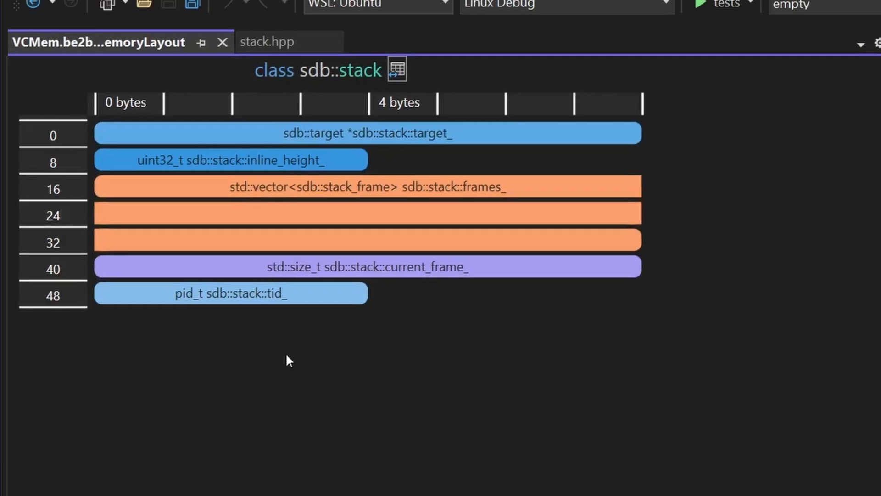
{"action": "mouse_move", "coordinate": [216, 163]}
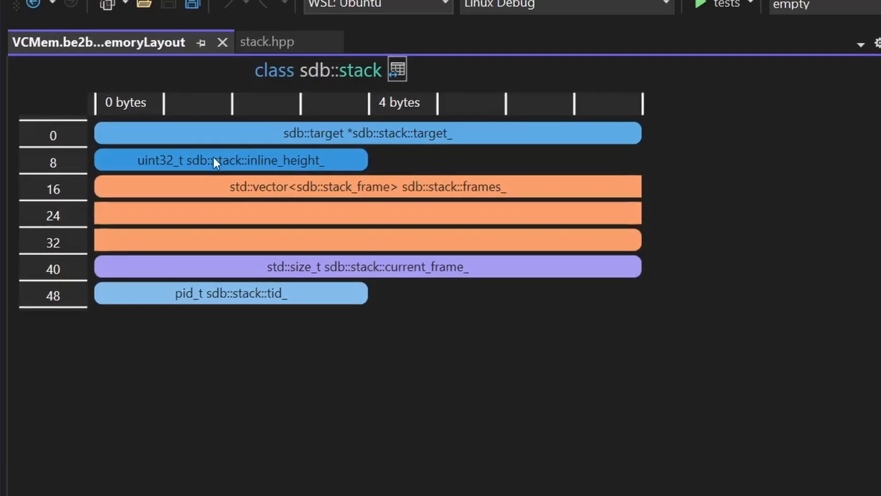
{"action": "mouse_move", "coordinate": [510, 166]}
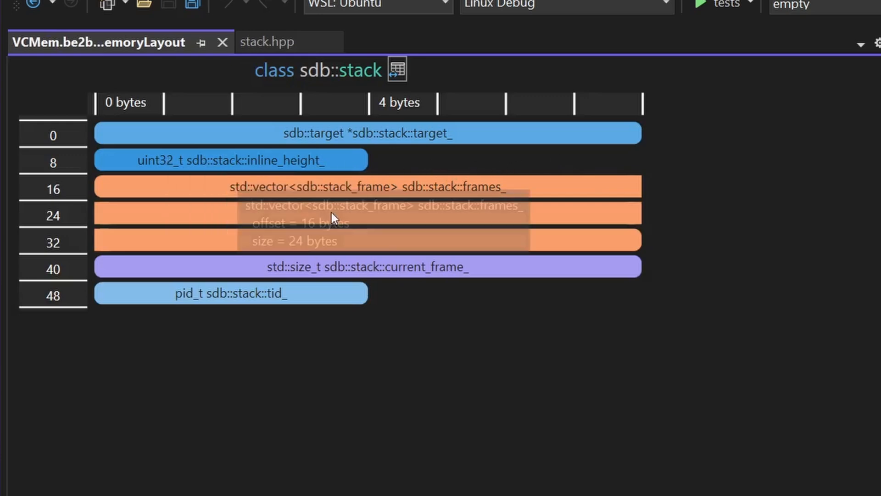
{"action": "mouse_move", "coordinate": [416, 295]}
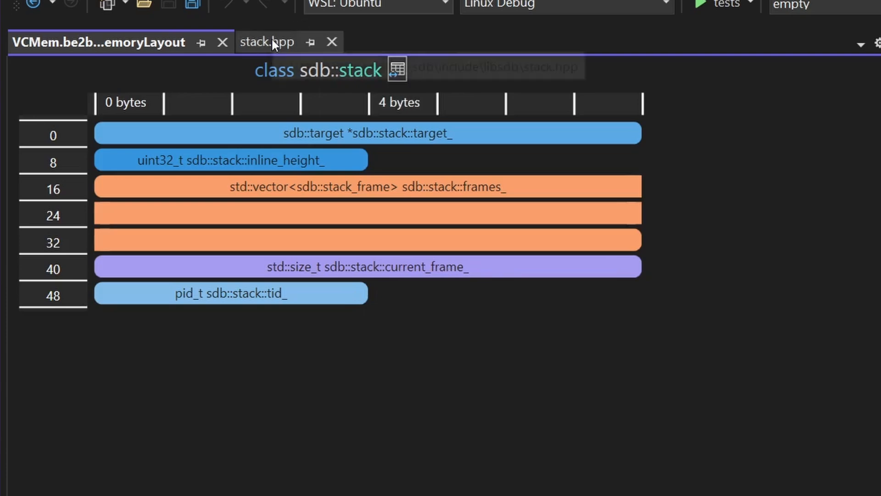
{"action": "mouse_move", "coordinate": [342, 79]}
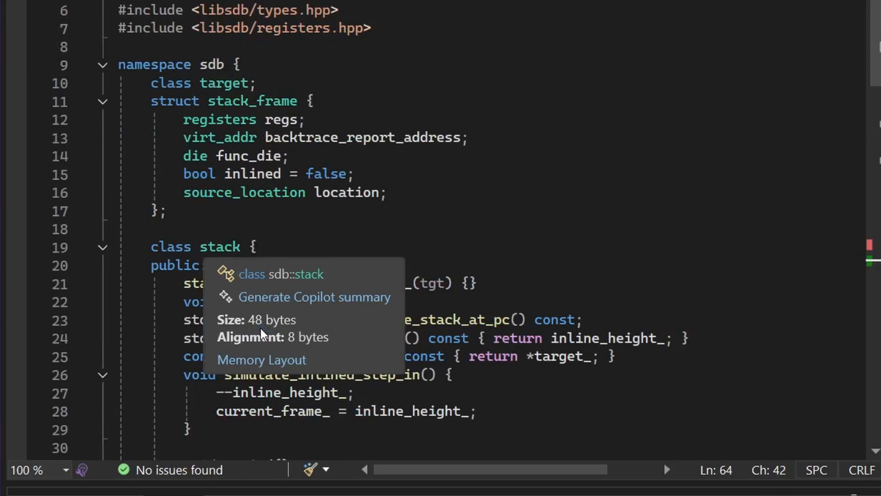
{"action": "left_click", "coordinate": [261, 360]}
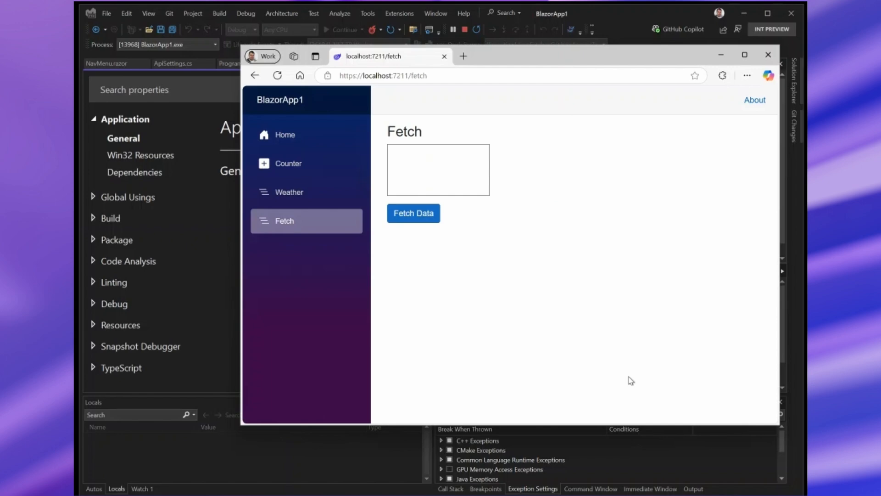
{"action": "mouse_move", "coordinate": [461, 382]}
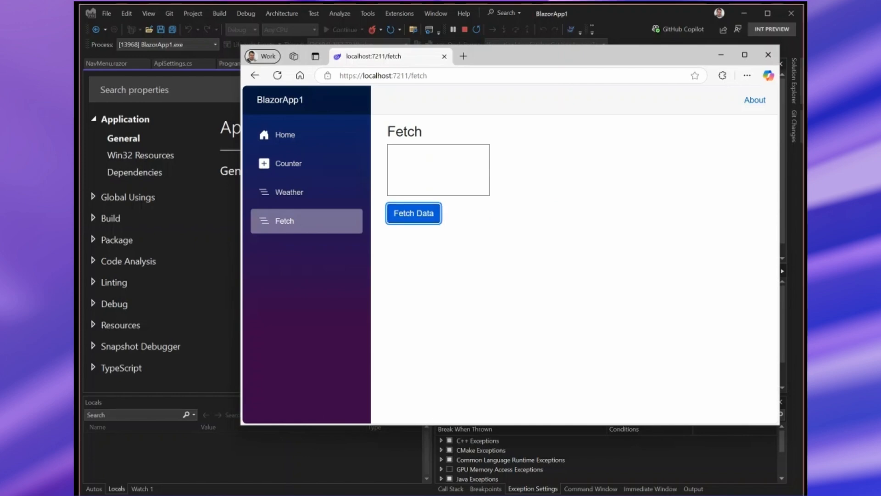
Step: Press Fetch Data on the BlazorApp1 Fetch page
{"action": "left_click", "coordinate": [413, 213]}
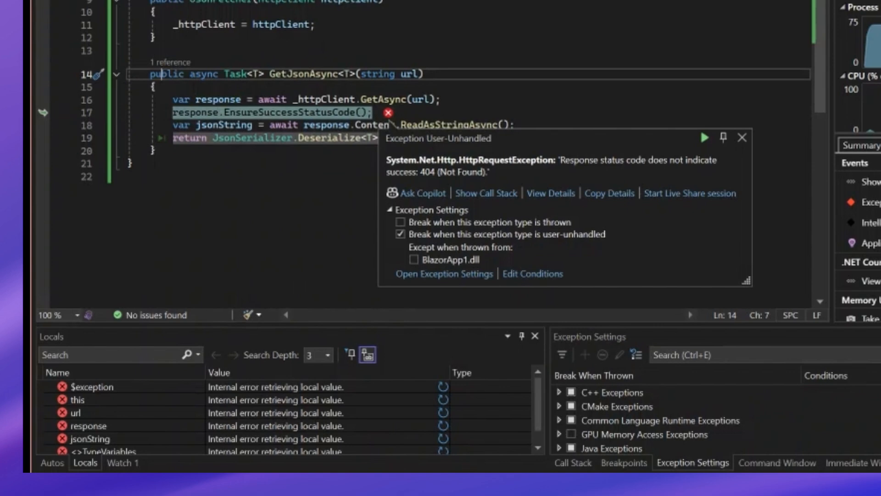
{"action": "mouse_move", "coordinate": [398, 379]}
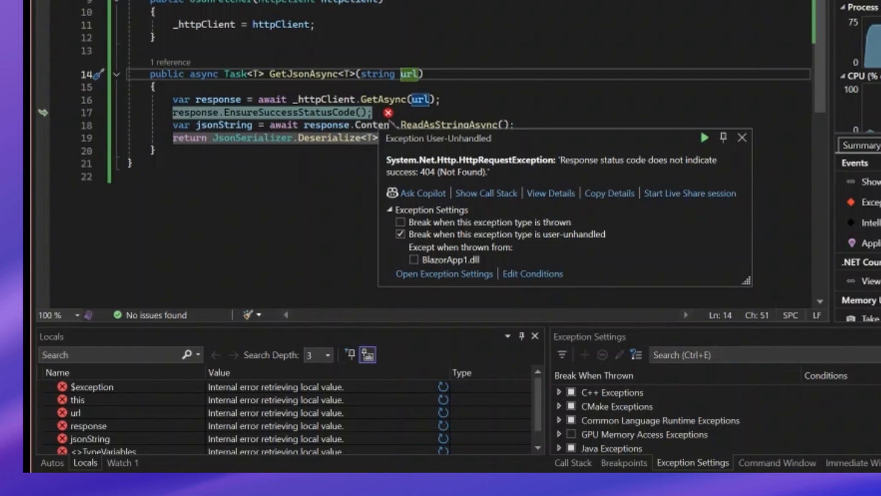
Step: Select $exception in the Locals window to inspect the 404 HttpRequestException
{"action": "left_click", "coordinate": [92, 386]}
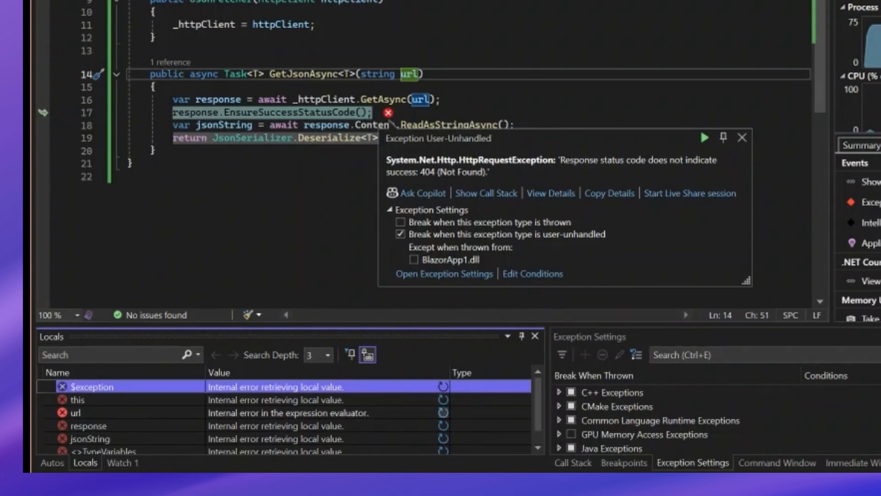
{"action": "mouse_move", "coordinate": [412, 447]}
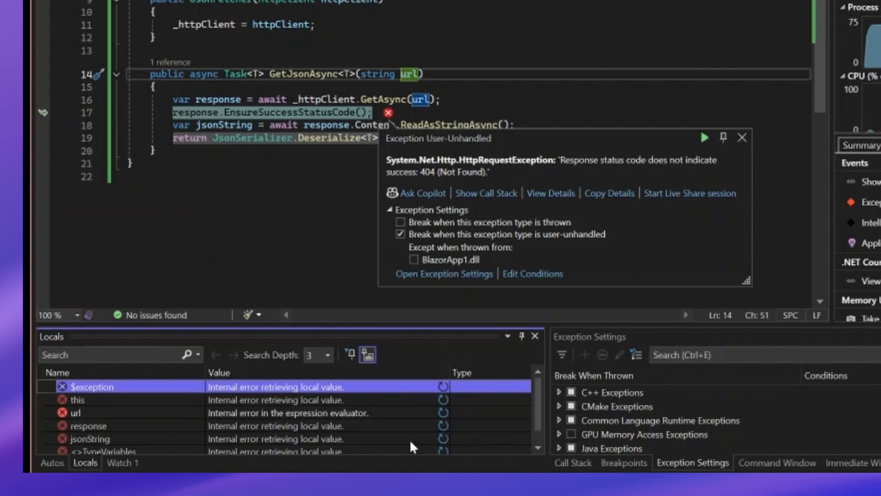
{"action": "mouse_move", "coordinate": [433, 447]}
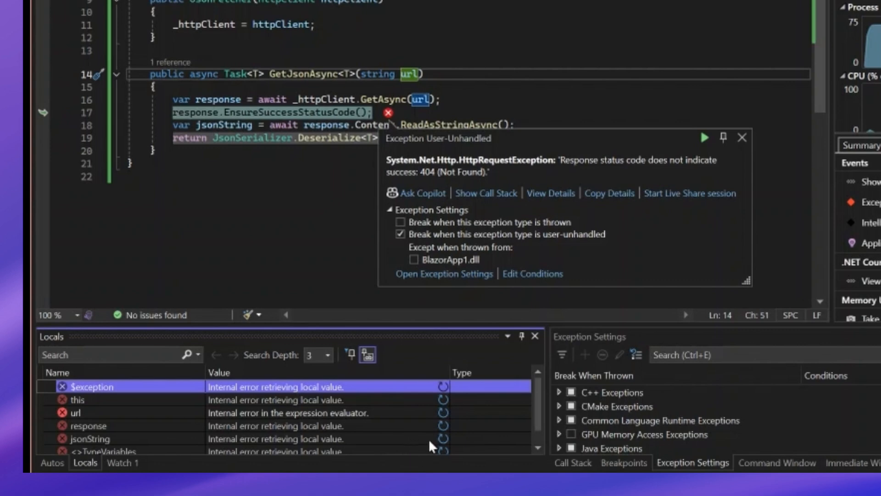
{"action": "mouse_move", "coordinate": [407, 464]}
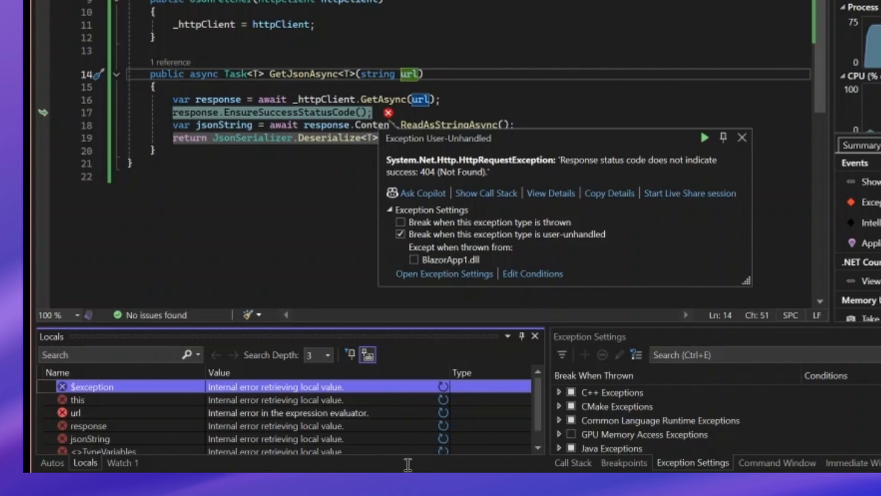
{"action": "mouse_move", "coordinate": [298, 419]}
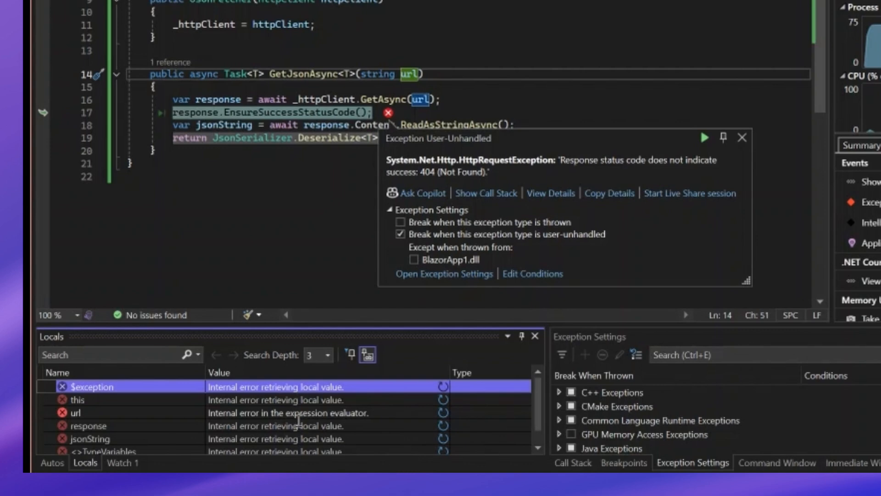
{"action": "mouse_move", "coordinate": [590, 105]}
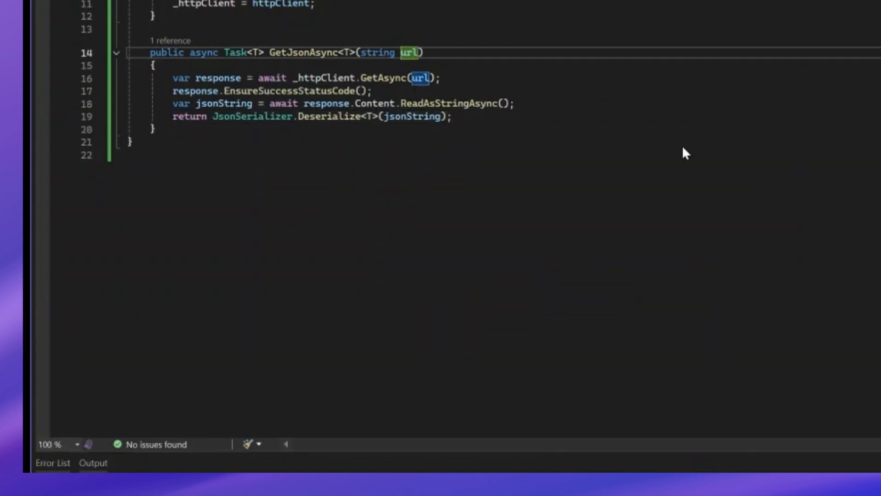
{"action": "mouse_move", "coordinate": [581, 139]}
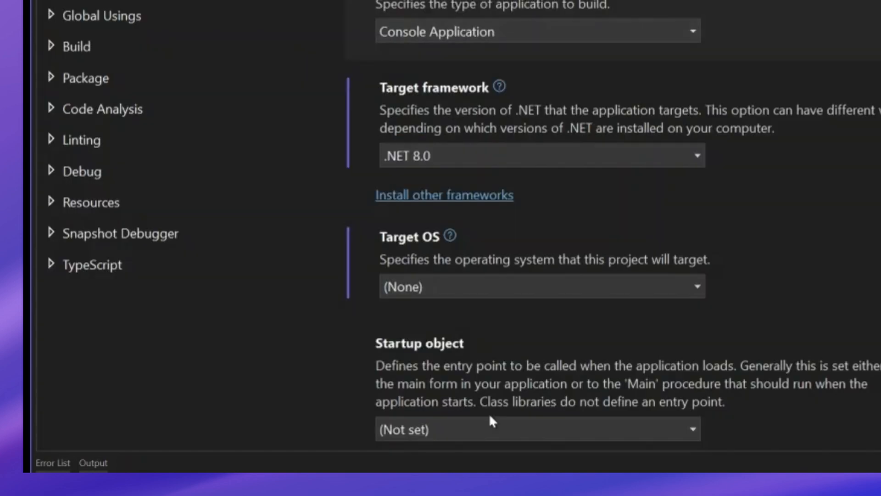
Step: Click in the BlazorApp1 project properties while relaunching the app
{"action": "left_click", "coordinate": [542, 155]}
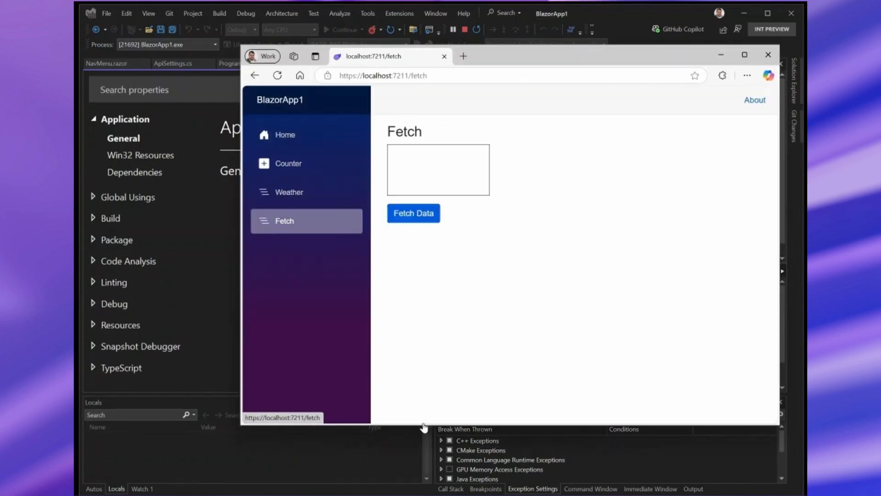
Step: Press Fetch Data again to reproduce the 404 exception
{"action": "left_click", "coordinate": [412, 214]}
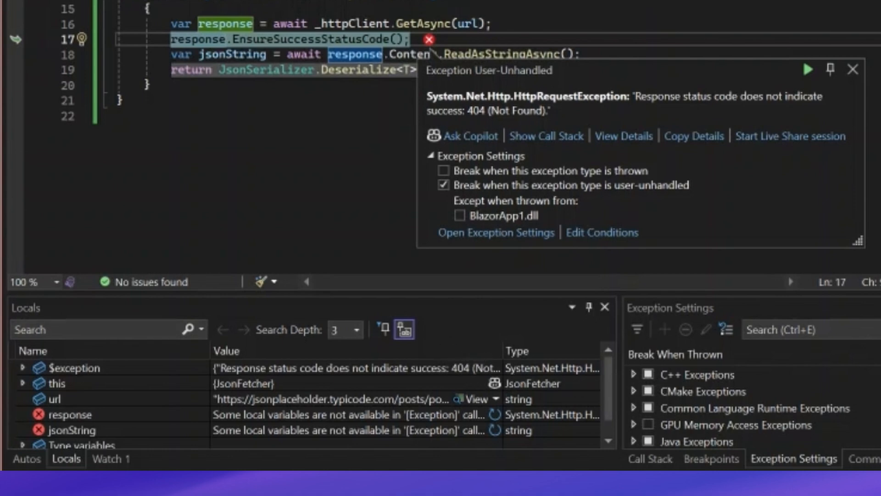
{"action": "mouse_move", "coordinate": [463, 348]}
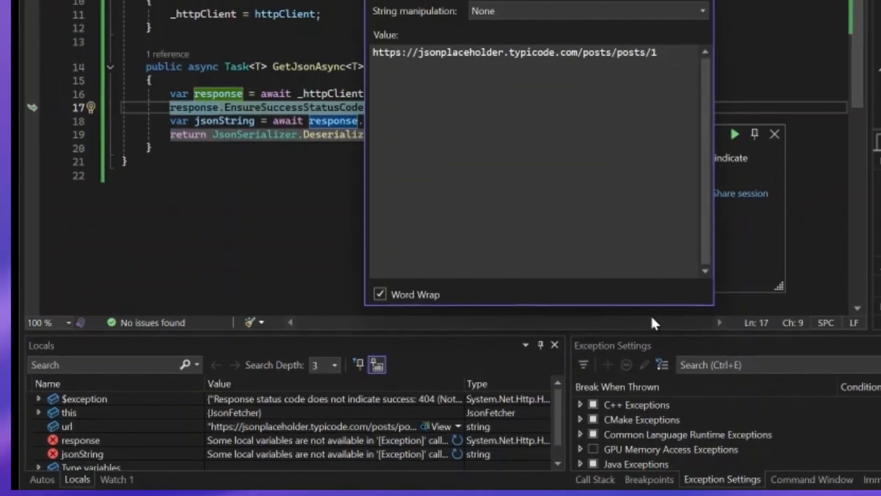
{"action": "mouse_move", "coordinate": [696, 307]}
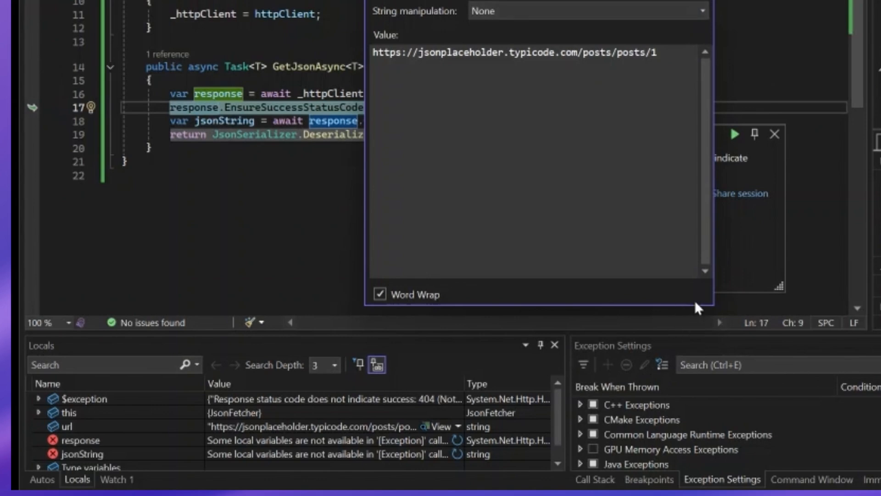
{"action": "mouse_move", "coordinate": [700, 291]}
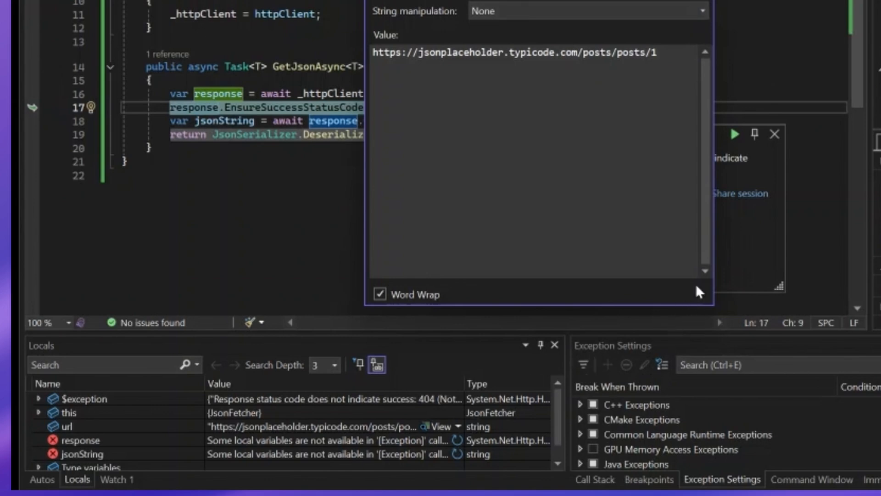